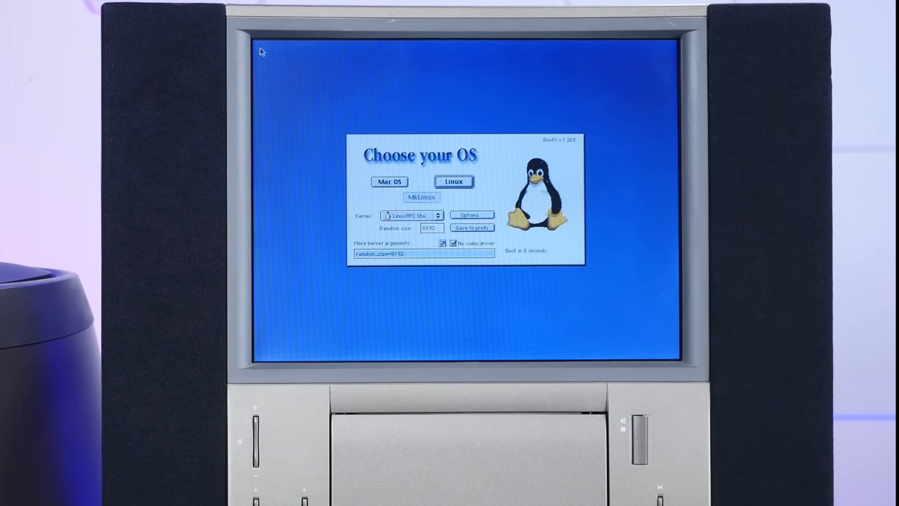
mouse_move(340, 77)
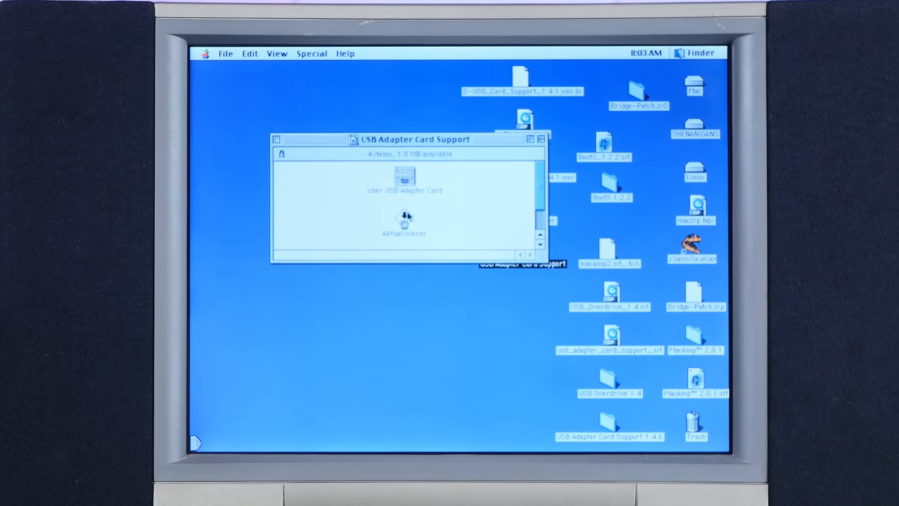
- Launch the USB Adapter Card Support updater (Aktualisierer) to install onto the Mac volume
double_click(405, 221)
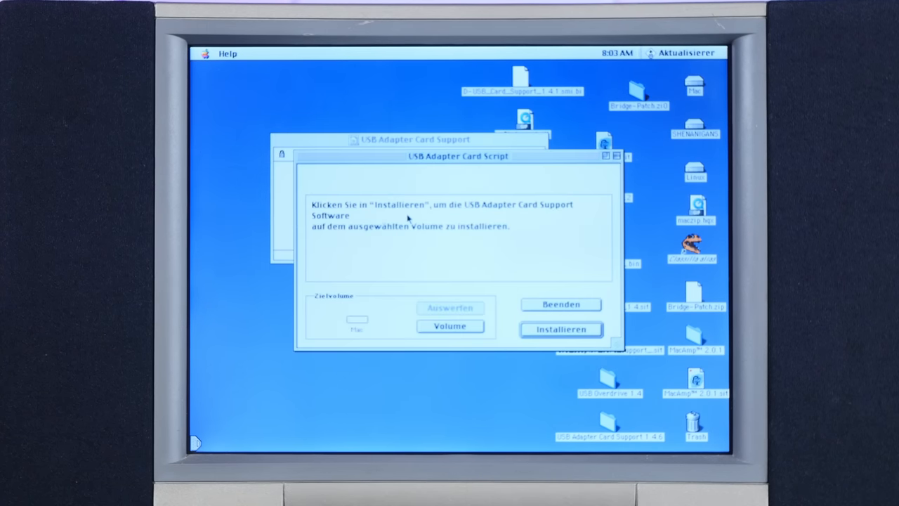
mouse_move(486, 169)
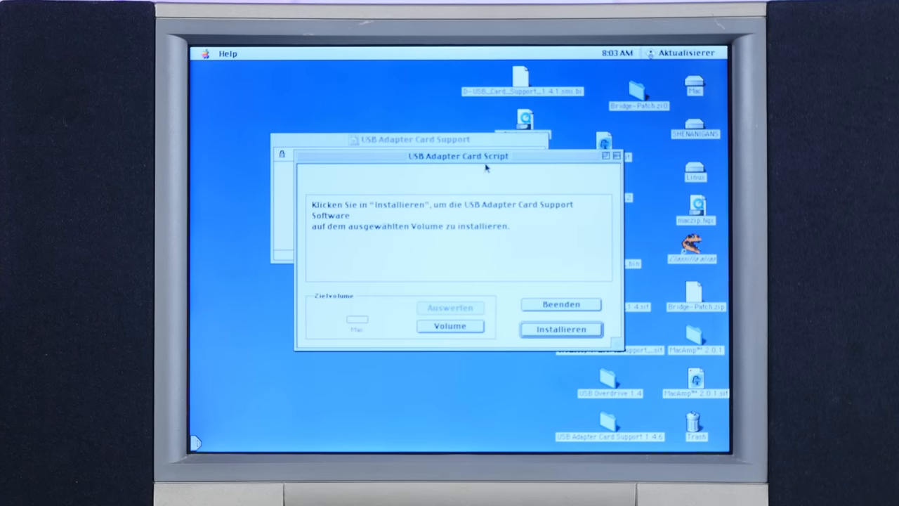
mouse_move(301, 156)
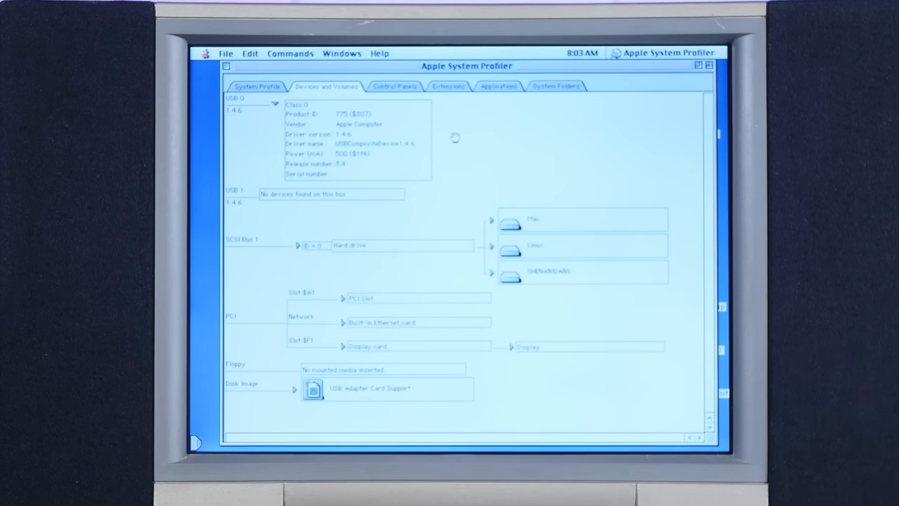
mouse_move(213, 165)
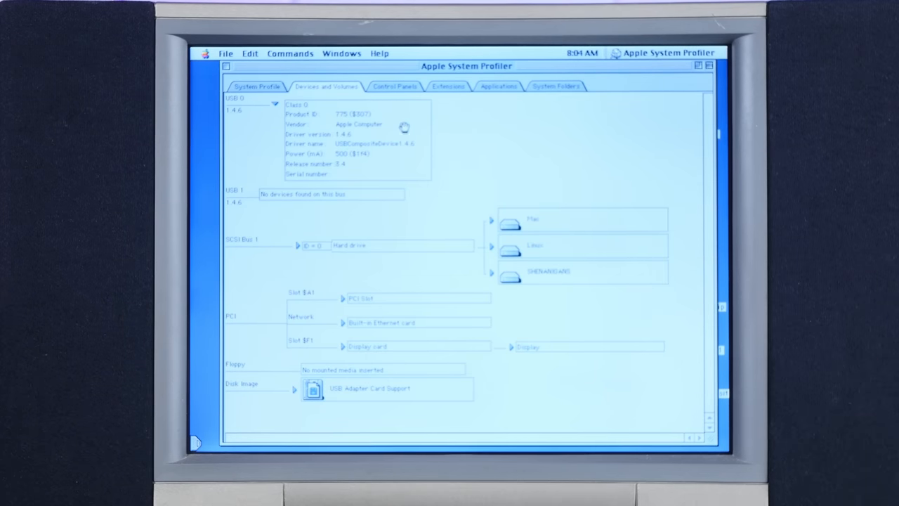
mouse_move(379, 233)
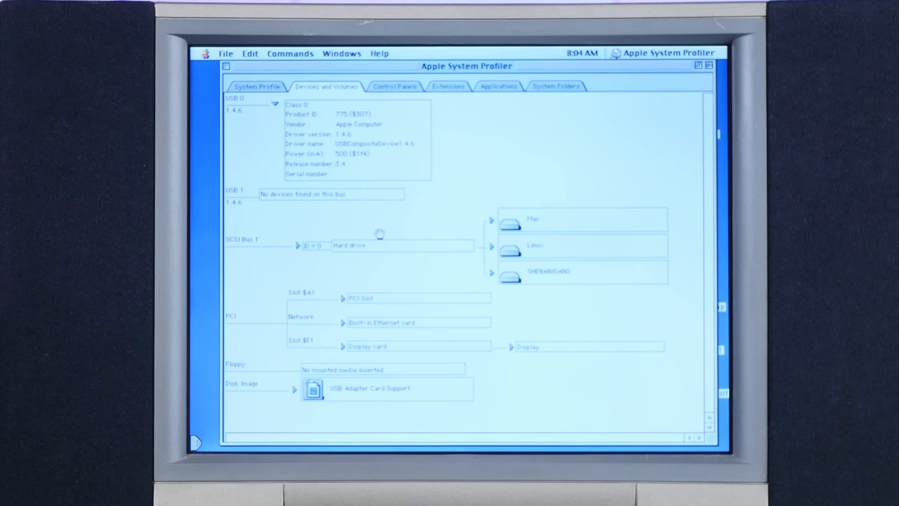
mouse_move(527, 121)
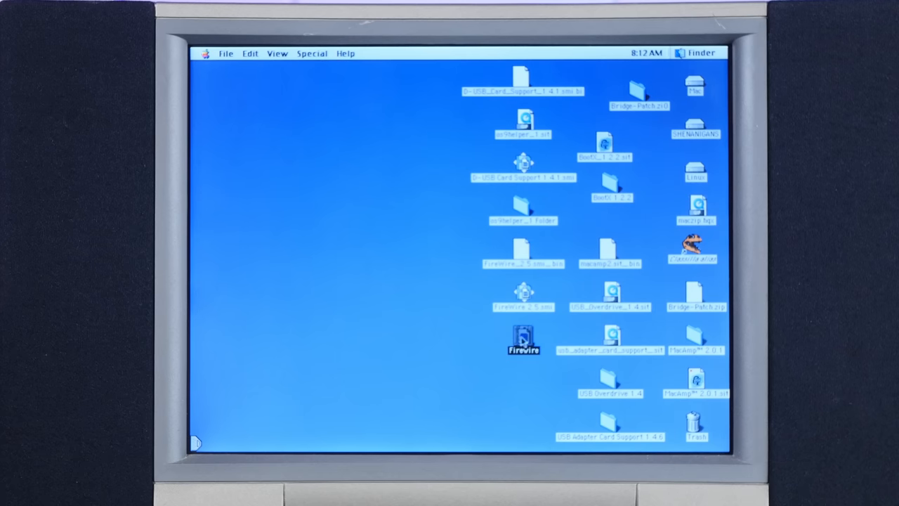
- Open the Firewire item on the desktop, bringing up Apple System Profiler
double_click(522, 339)
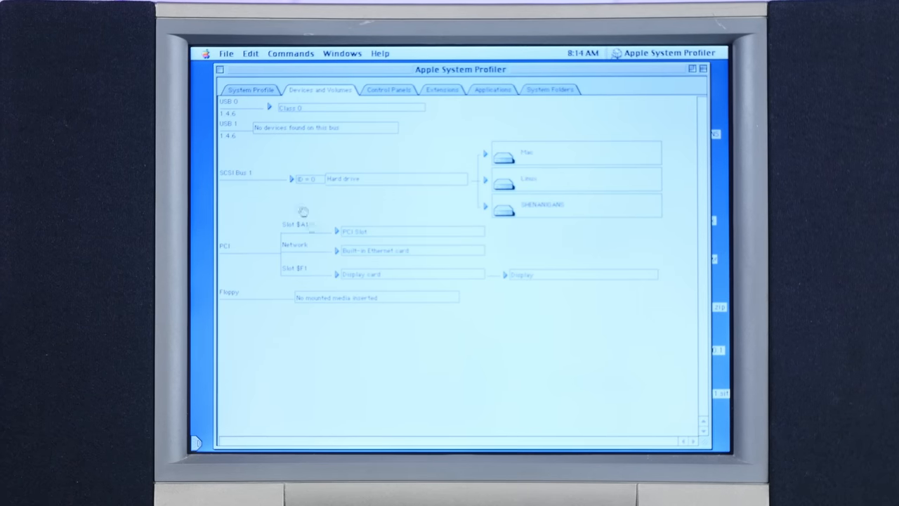
- Peek at the USB 0 device, then expand Slot $A1 to reveal its pci-bridge card details
click(269, 107)
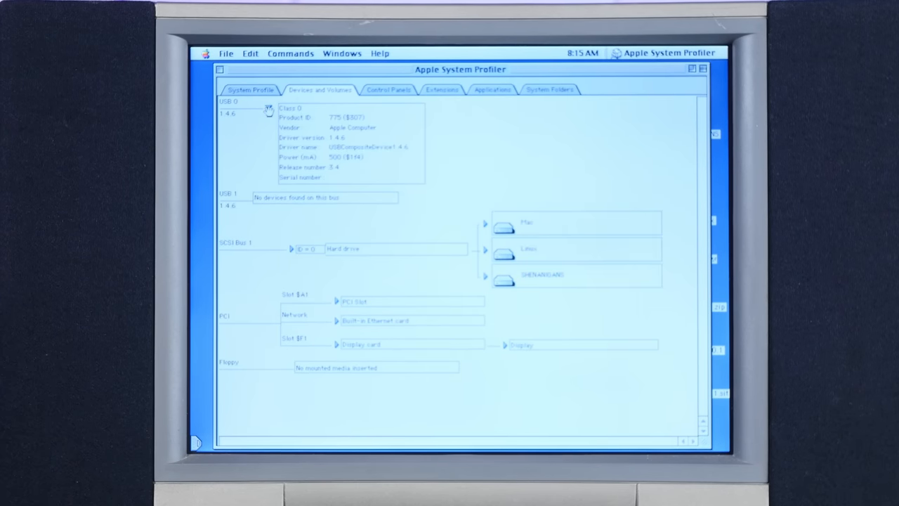
click(268, 106)
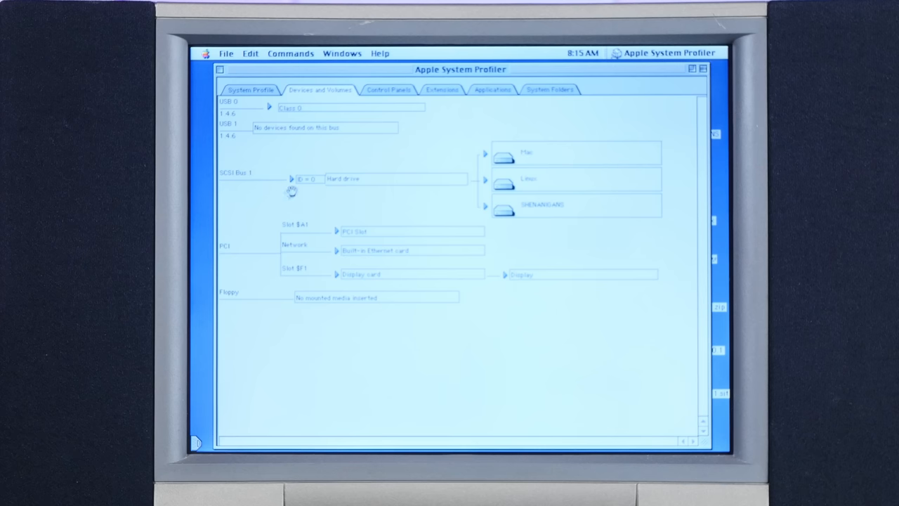
mouse_move(447, 188)
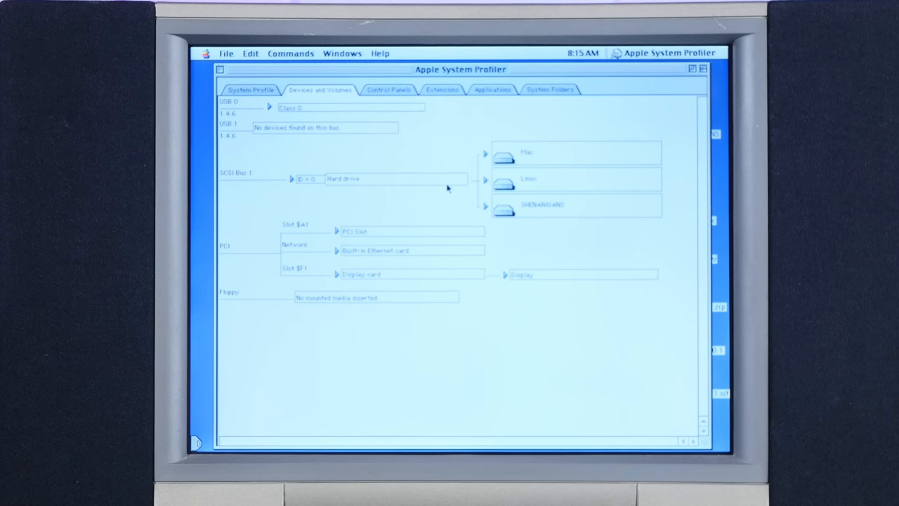
mouse_move(316, 302)
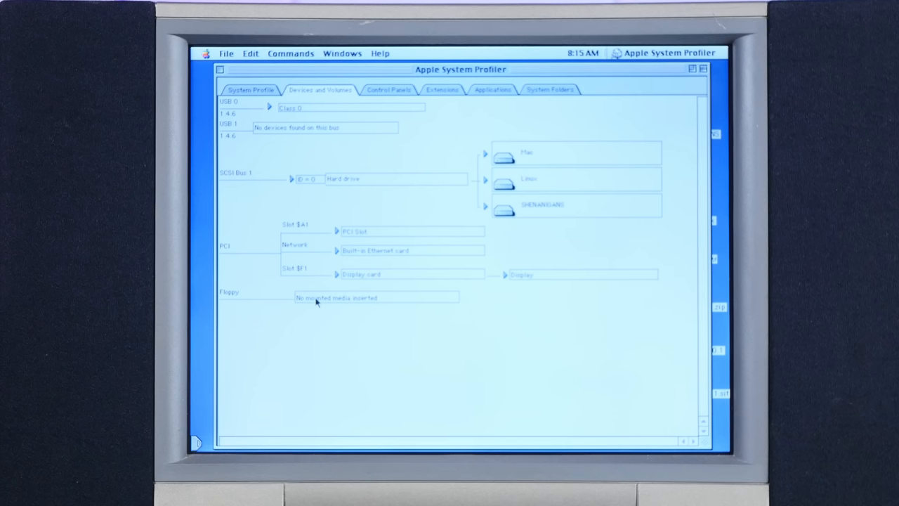
click(336, 231)
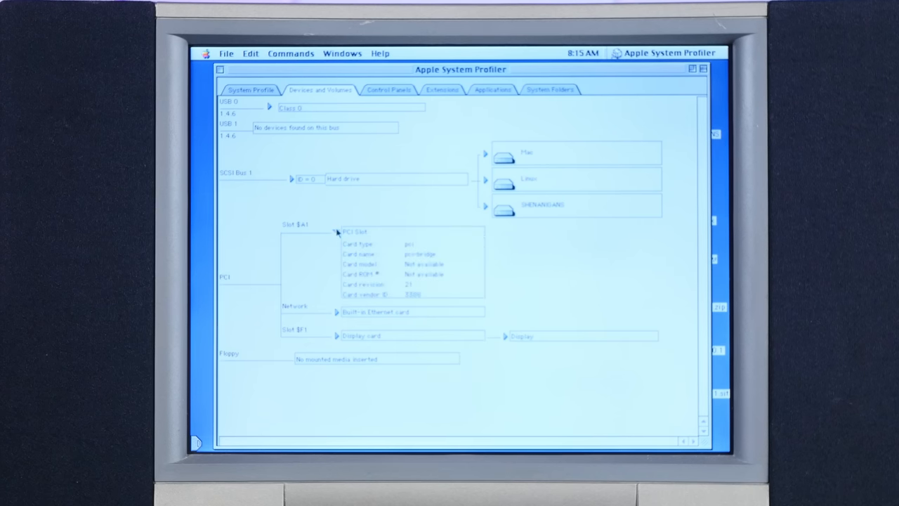